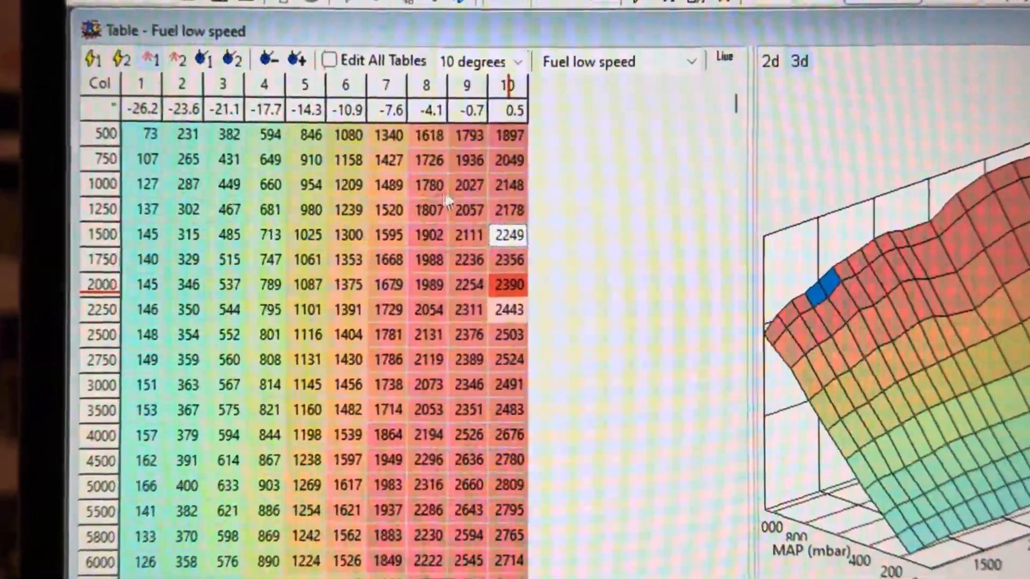
# - Scroll the Knock graph of the 'Good POP tune with enriched hi and punchy 1st gear' log
pyautogui.scroll(-3)
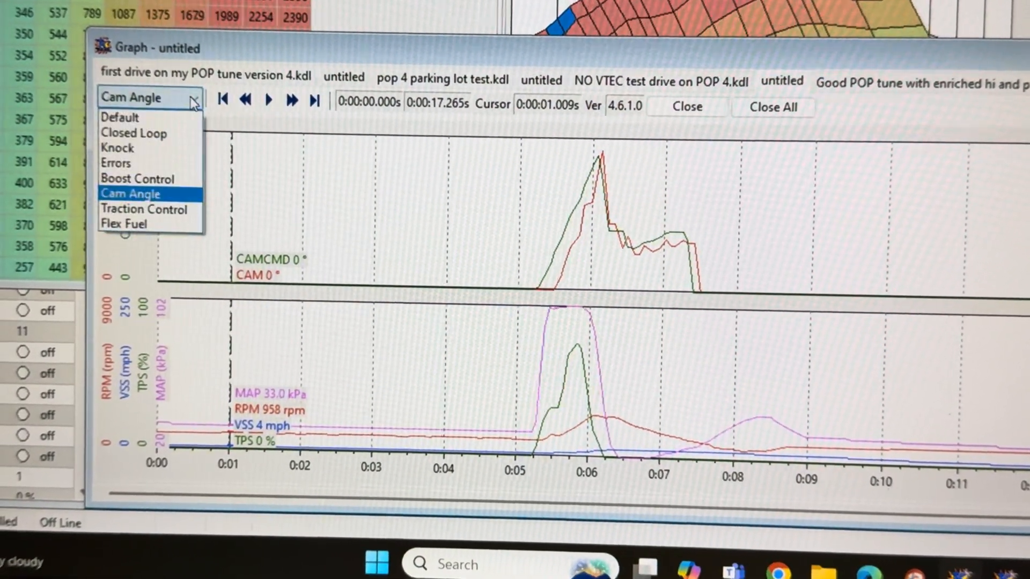
pyautogui.moveTo(132, 154)
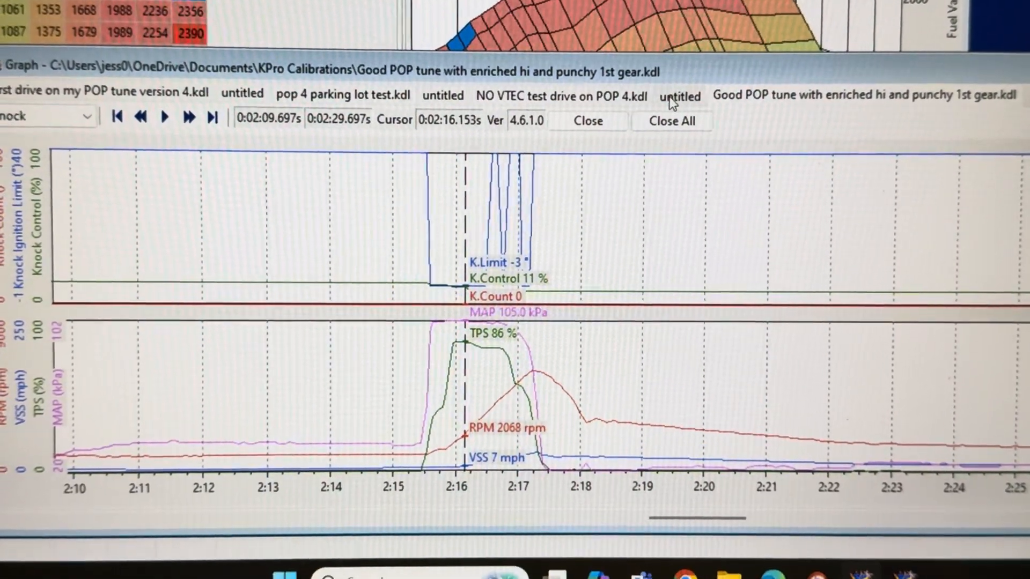
# - Check the Knock view on the shorter earlier log, then return to the Good POP tune log
pyautogui.click(679, 94)
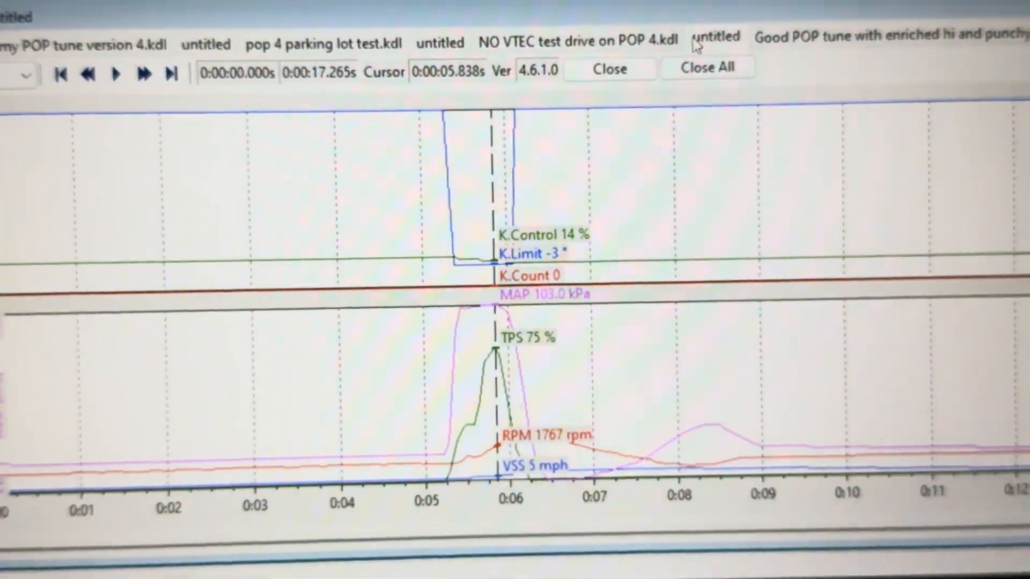
pyautogui.click(847, 38)
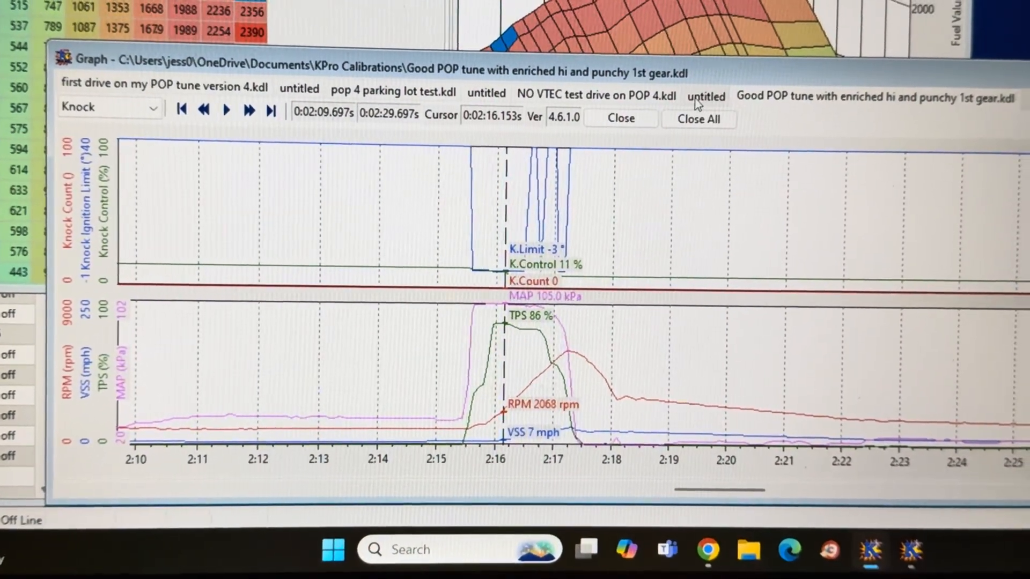
# - Return to the untitled log's Knock graph, showing 14% knock control at 75% throttle
pyautogui.click(705, 97)
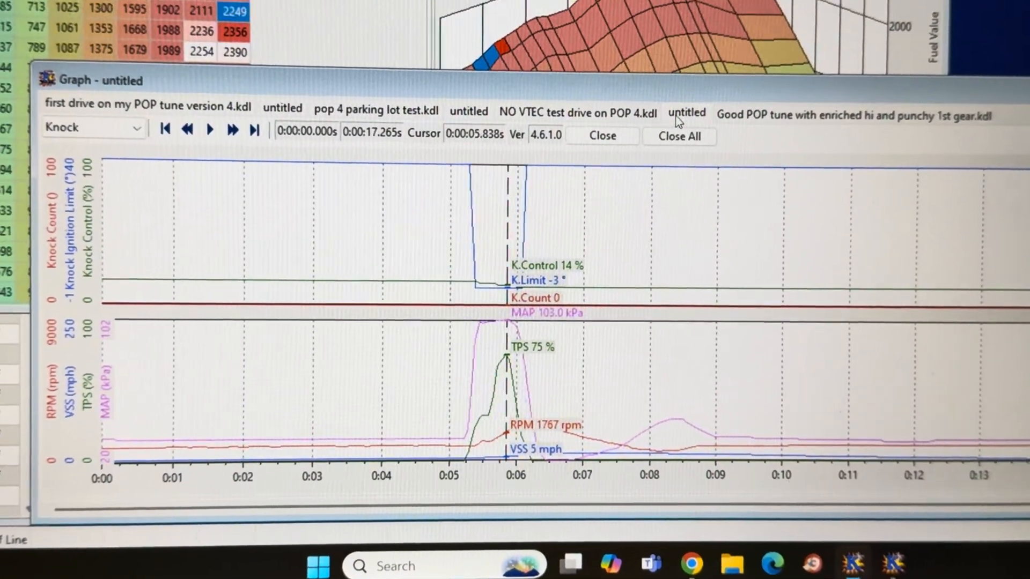